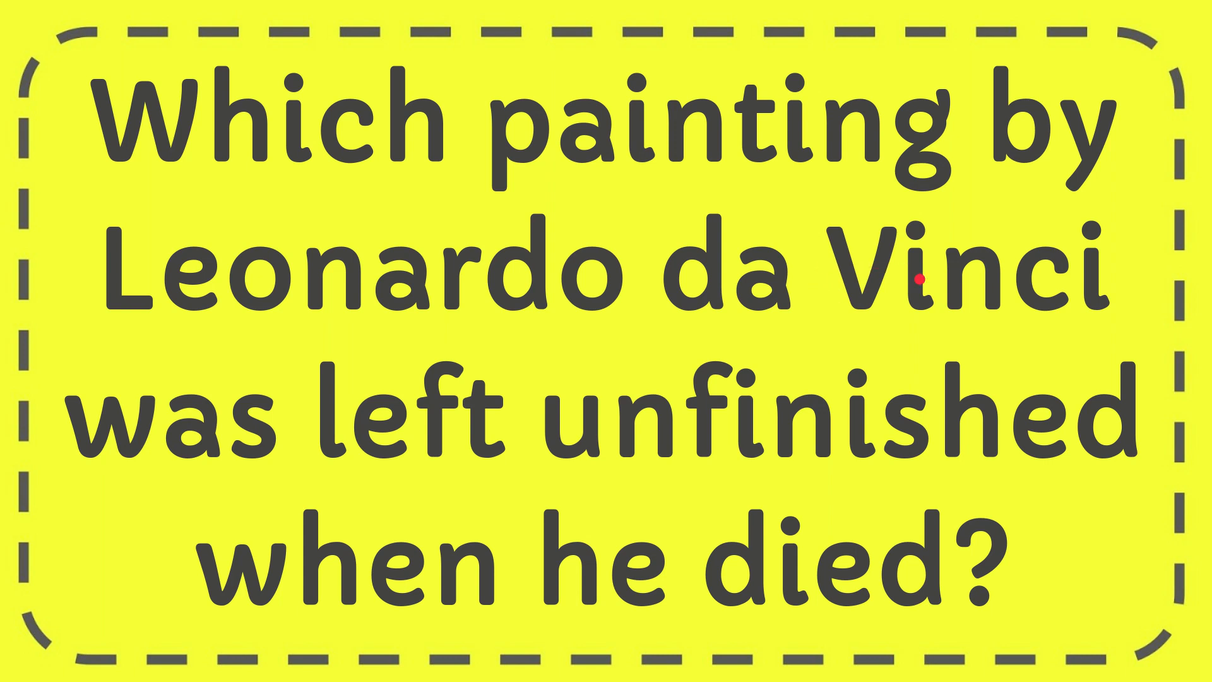
pyautogui.moveTo(878, 313)
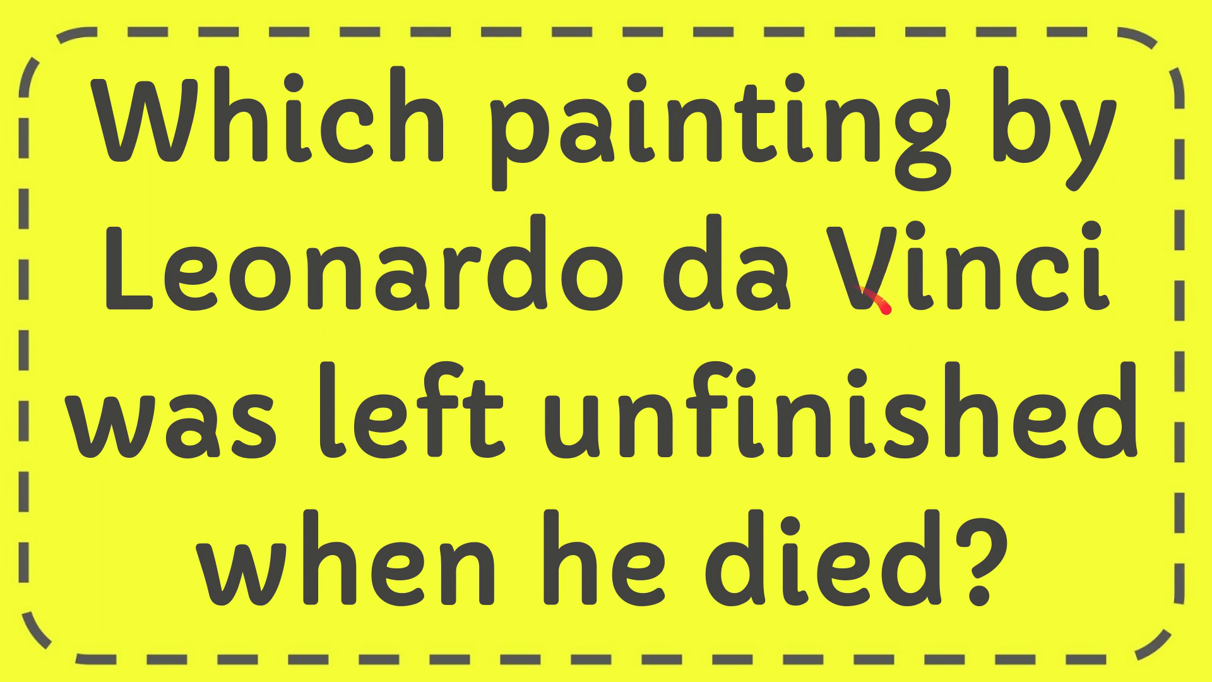
pyautogui.moveTo(843, 506)
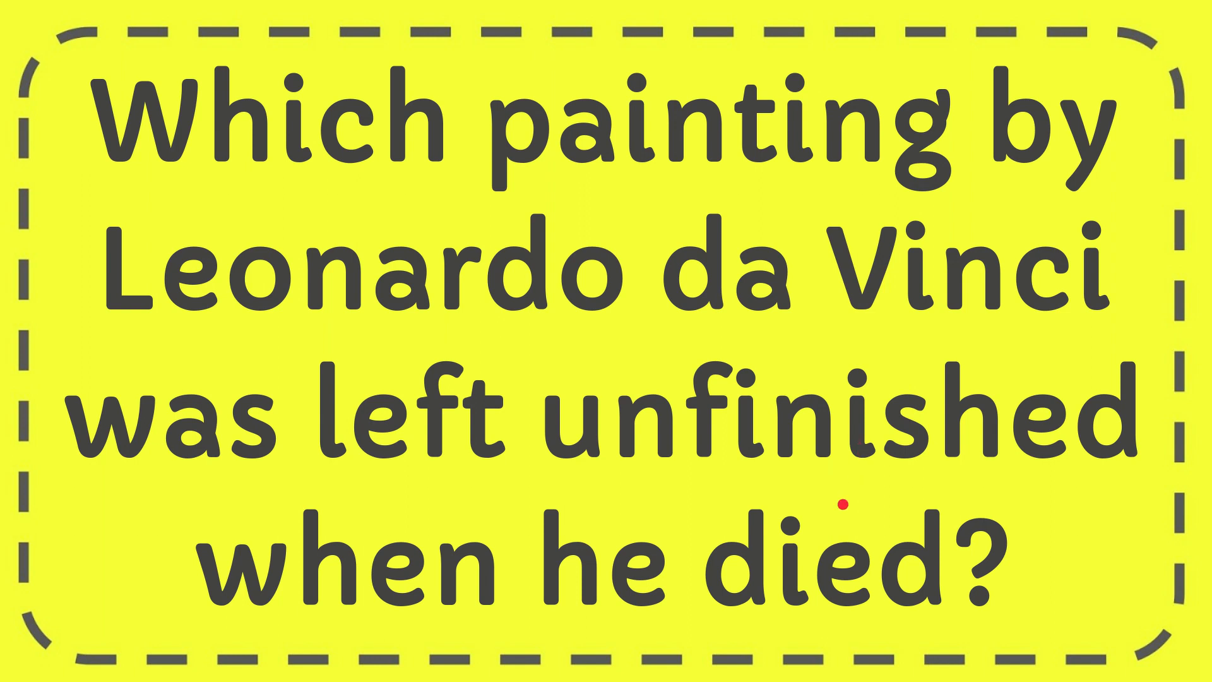